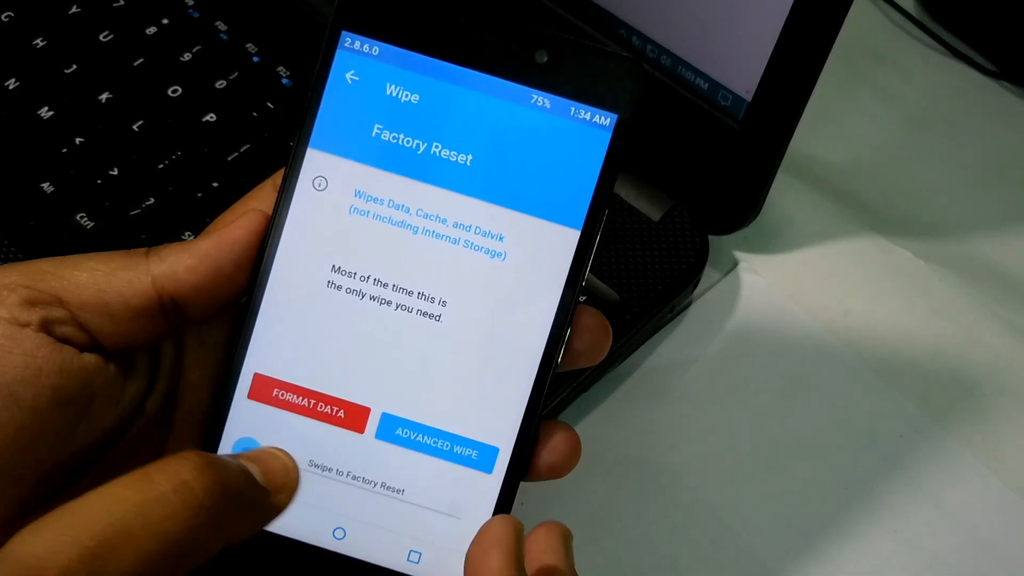
Wipe the Dalvik Cache, System and Cache partitions via Advanced Wipe.
left_click(435, 449)
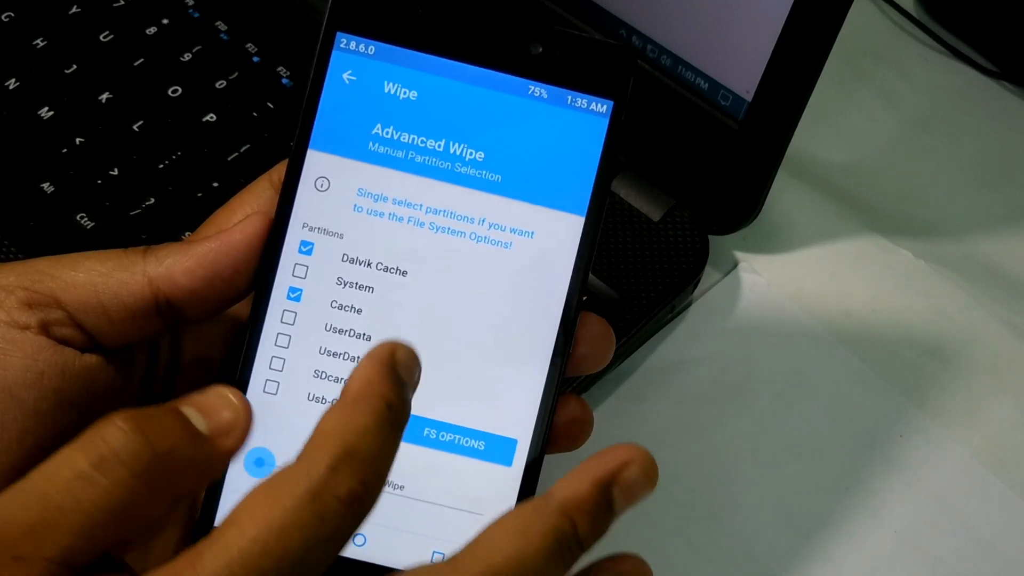
left_click(293, 317)
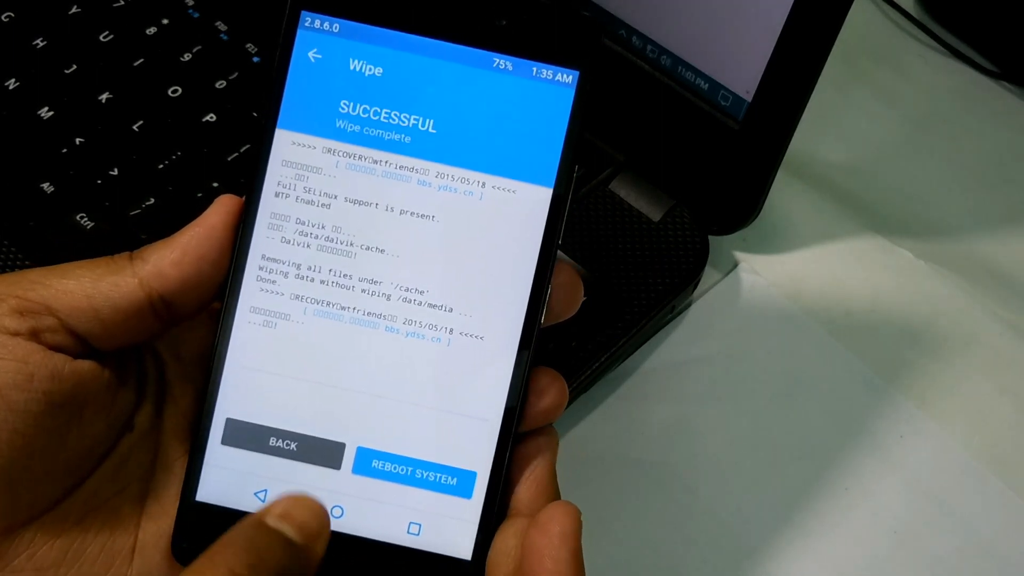
Return to the main menu and browse Install to /external_sd.
left_click(282, 447)
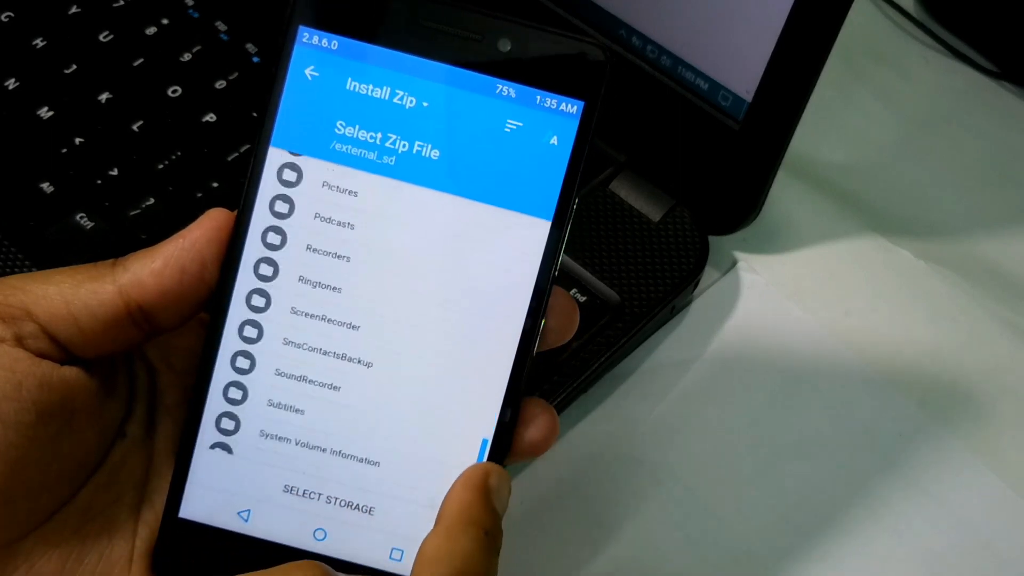
Add open_gapps-arm64-7.1-pico-20161101.zip from the external SD card to the install queue.
scroll("down", 3)
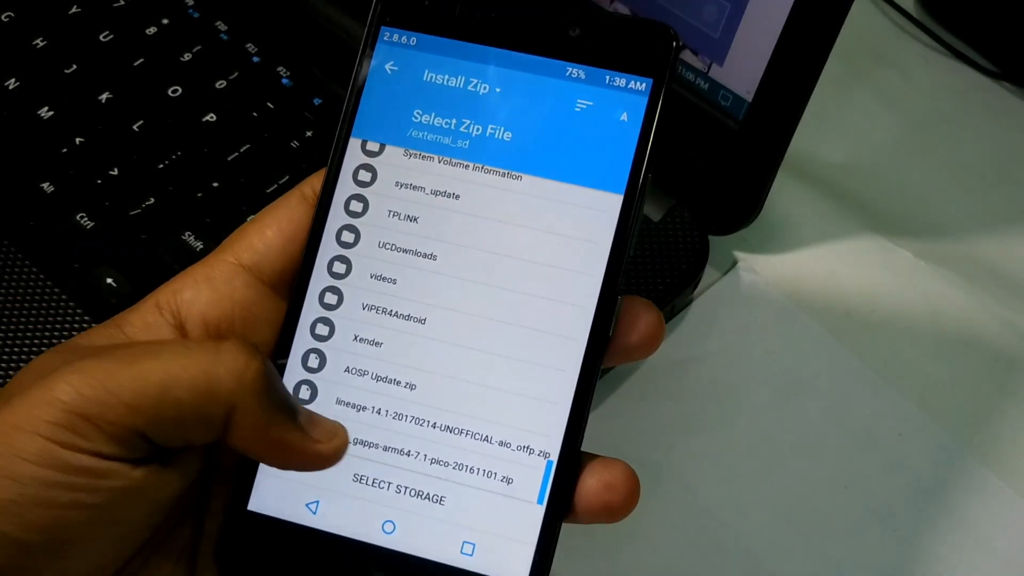
left_click(445, 468)
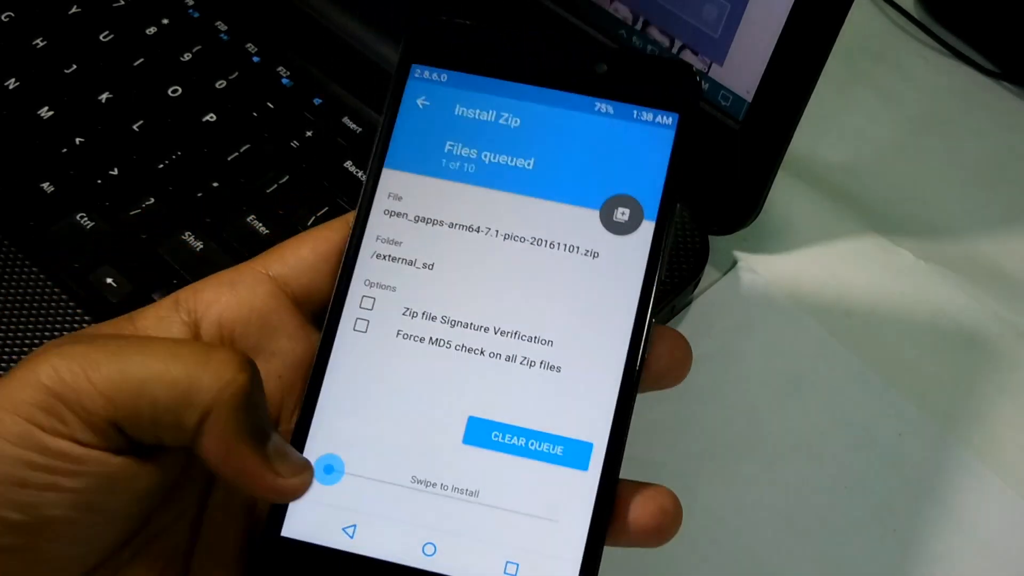